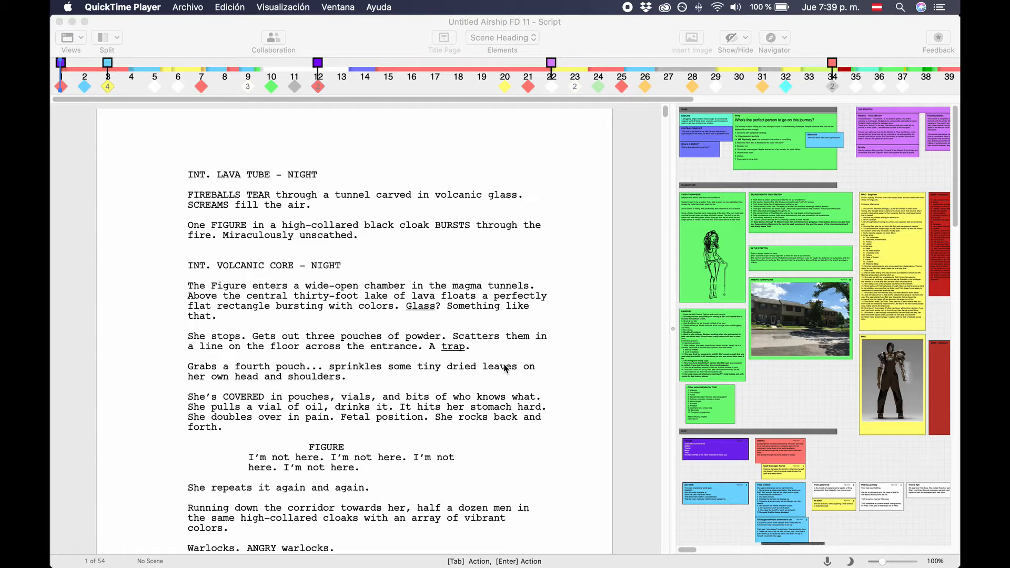
pyautogui.moveTo(724, 541)
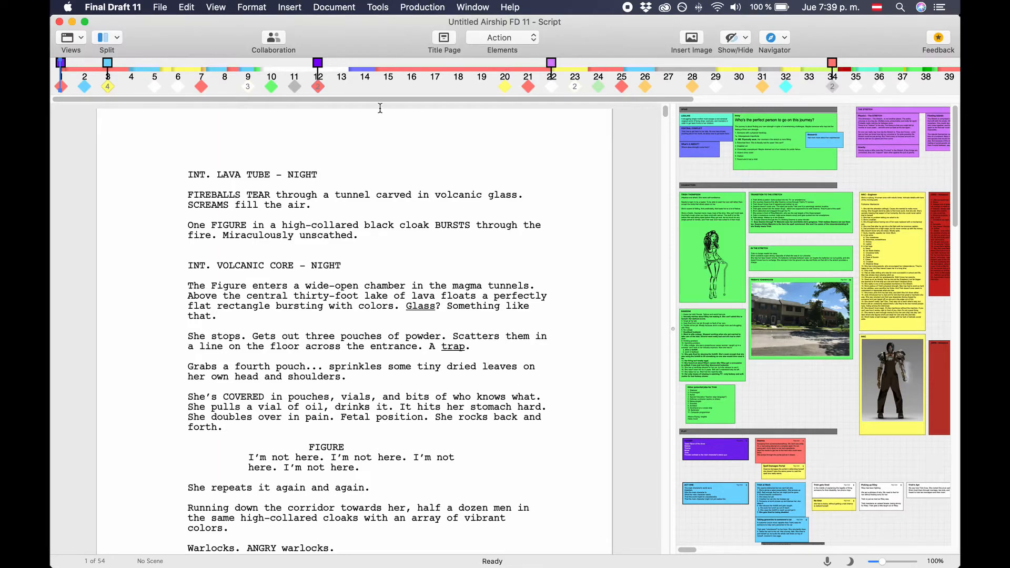
# Generate a scene report sorted in script order, with tags and Courier Final Draft font.
pyautogui.click(378, 6)
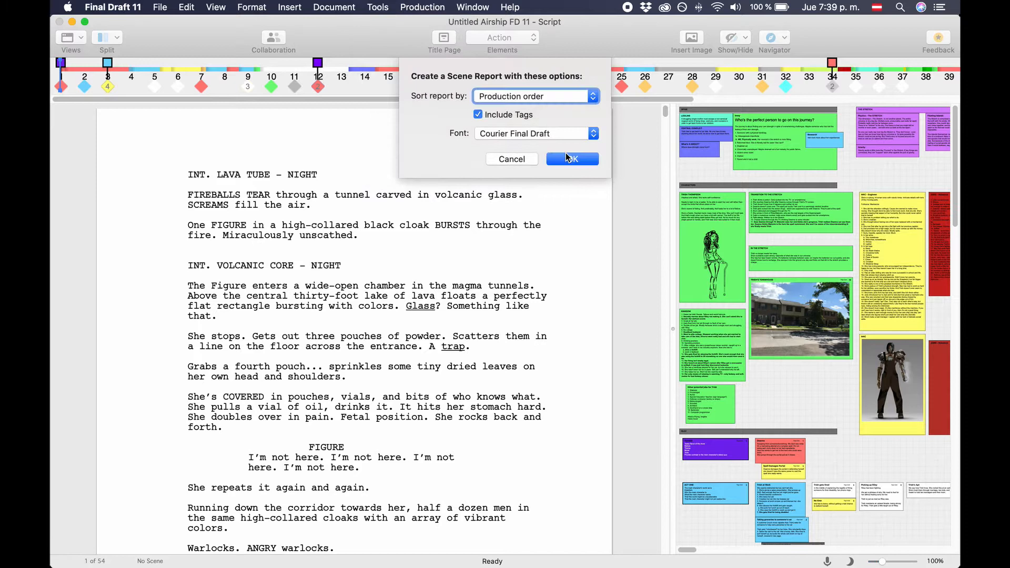
pyautogui.click(533, 96)
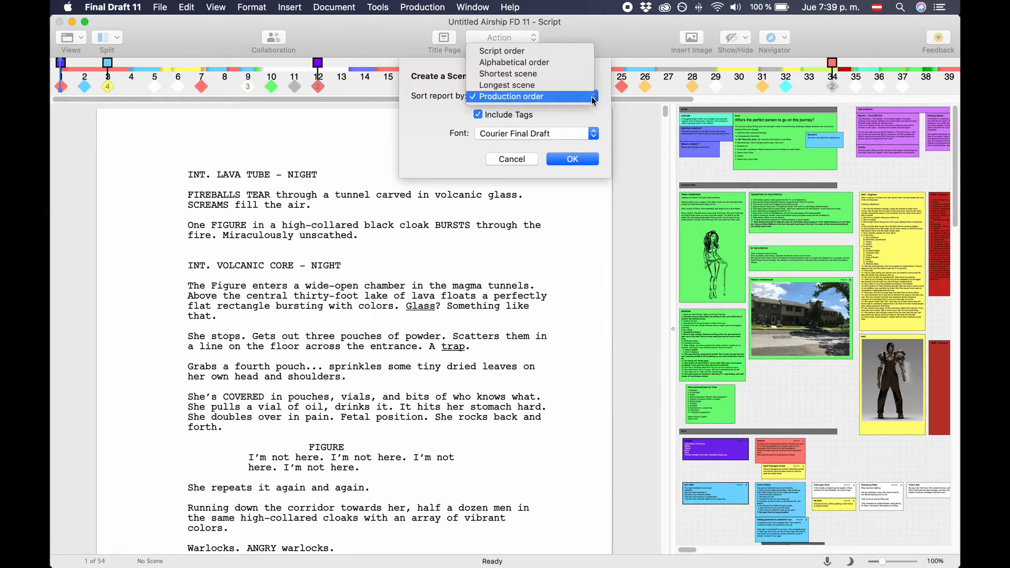
pyautogui.moveTo(502, 51)
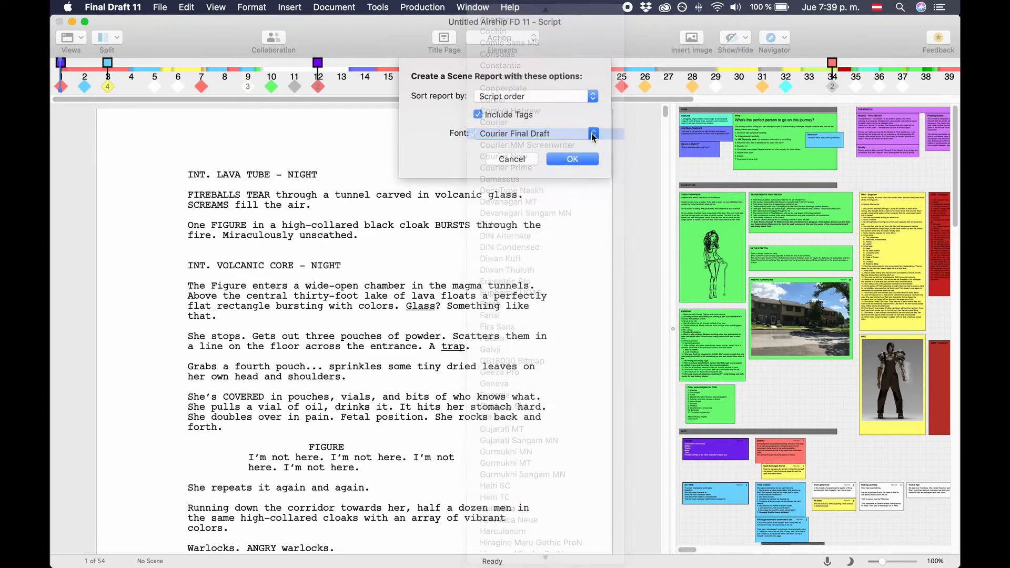
pyautogui.click(514, 133)
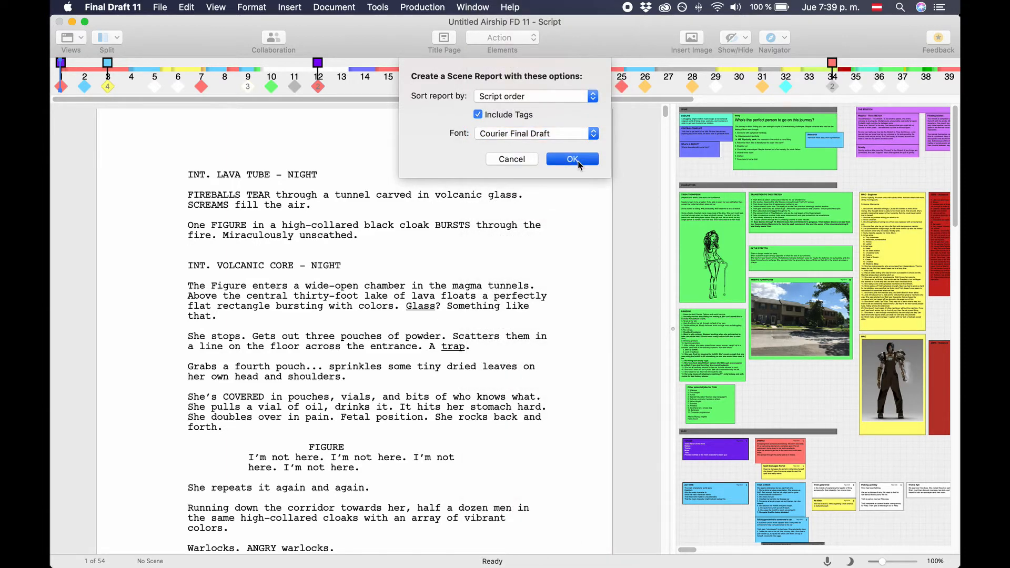
pyautogui.click(571, 159)
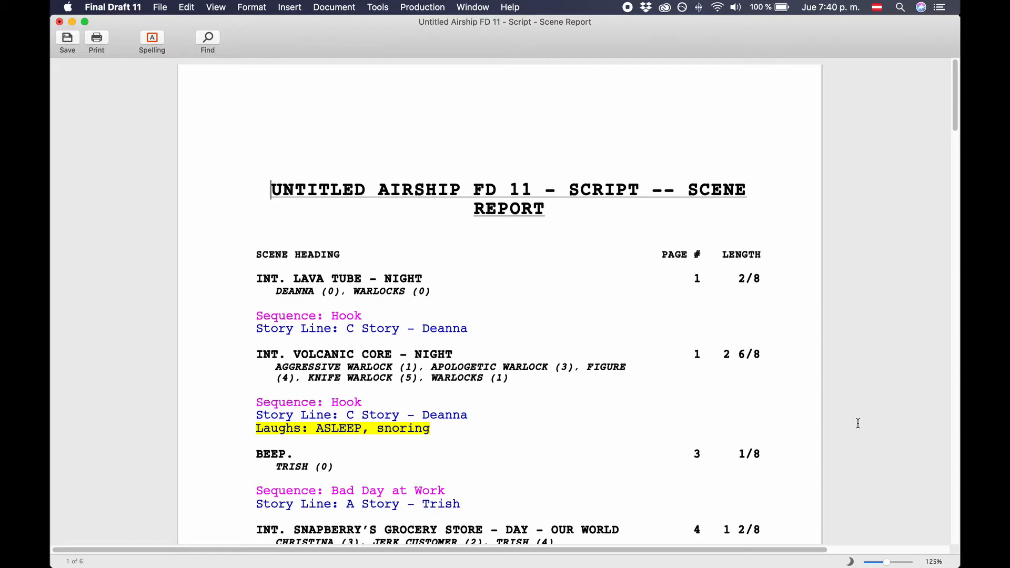
# Create a location report listing every scene location and page with the chosen sort order.
pyautogui.click(378, 7)
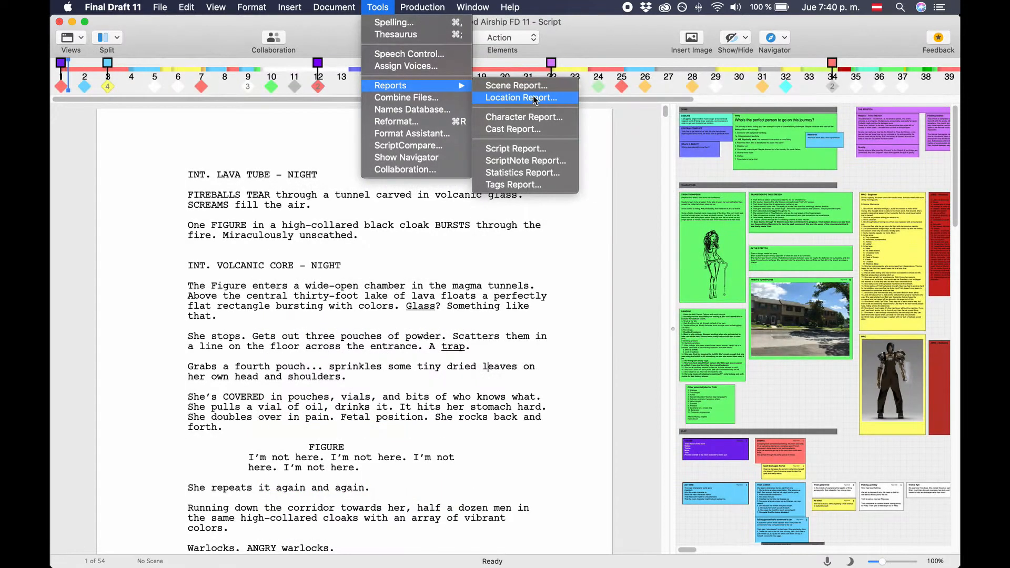
pyautogui.click(521, 98)
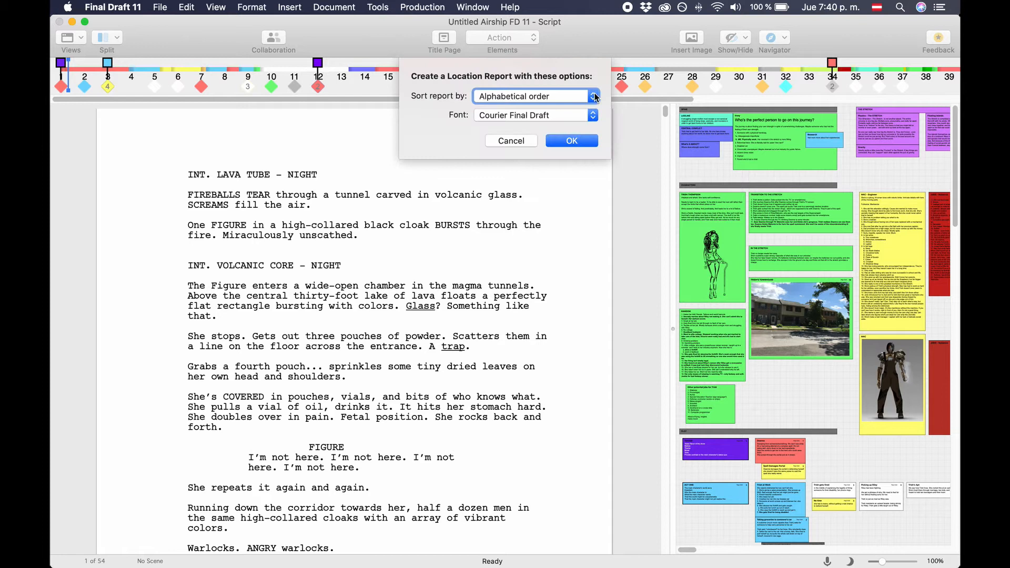
pyautogui.click(530, 95)
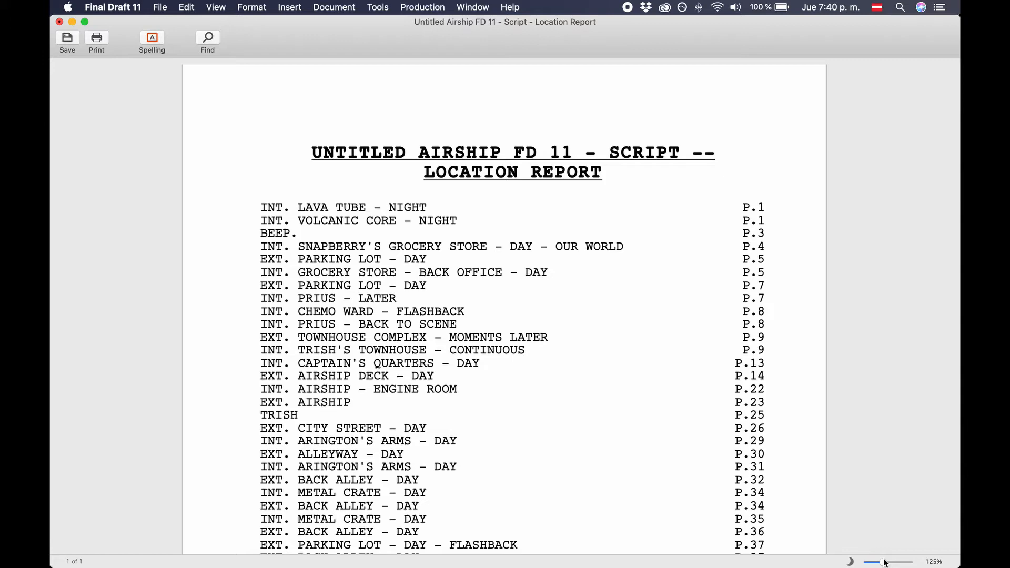
pyautogui.click(377, 7)
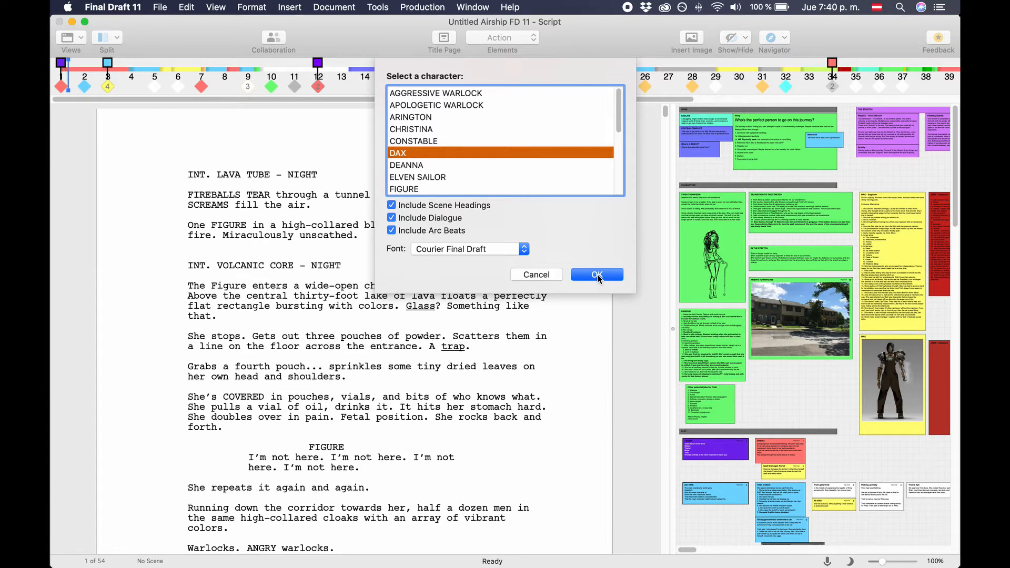
pyautogui.moveTo(599, 280)
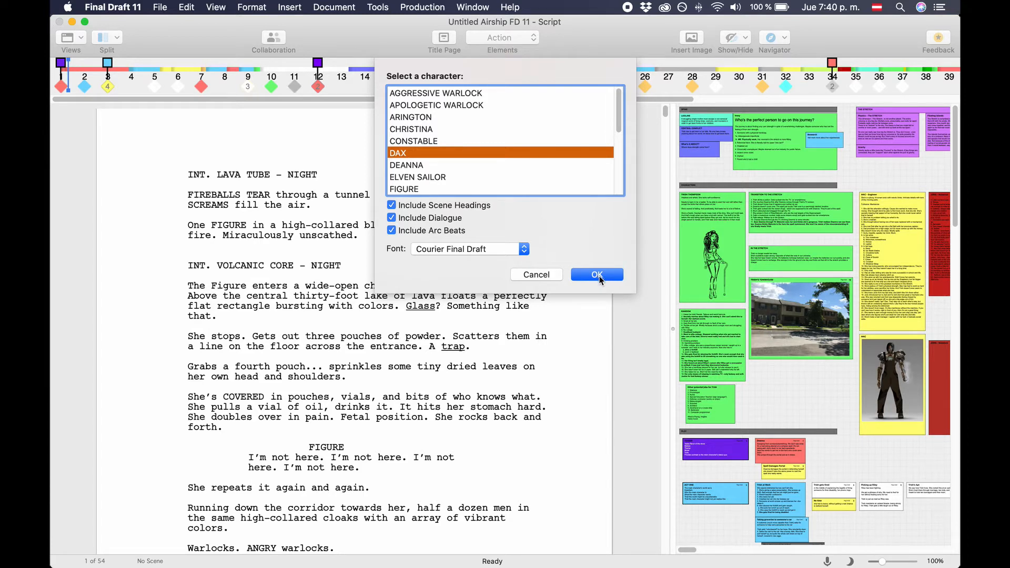
# Generate DAX's character report with scene headings, dialogue and arc beats, and scroll through it.
pyautogui.click(596, 274)
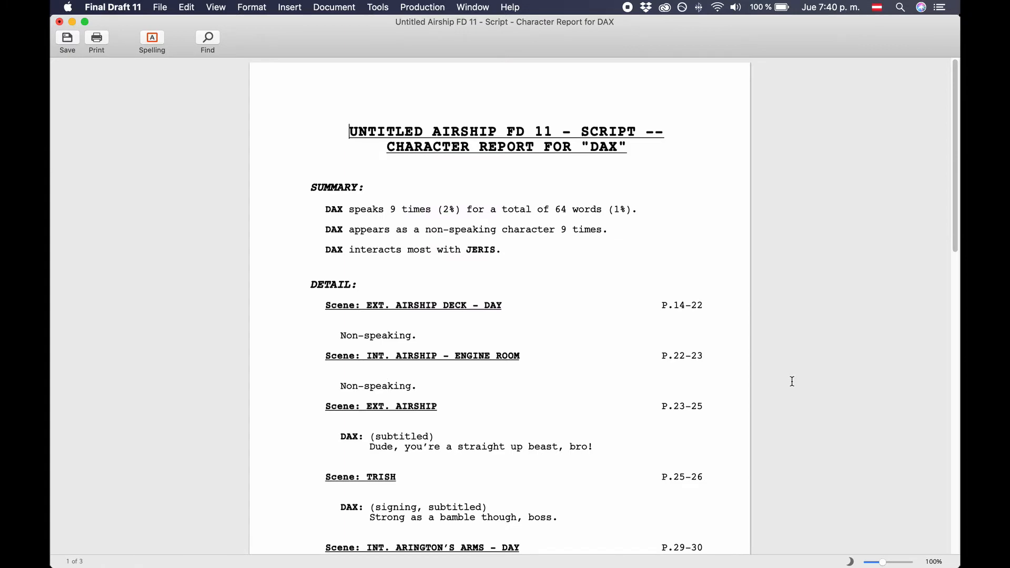
pyautogui.scroll(-3)
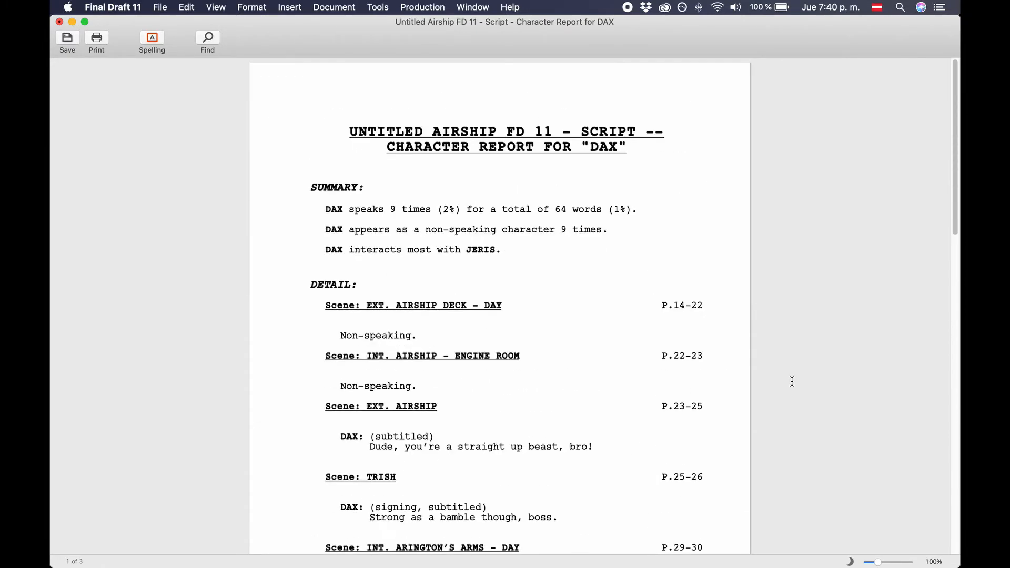
pyautogui.moveTo(900, 545)
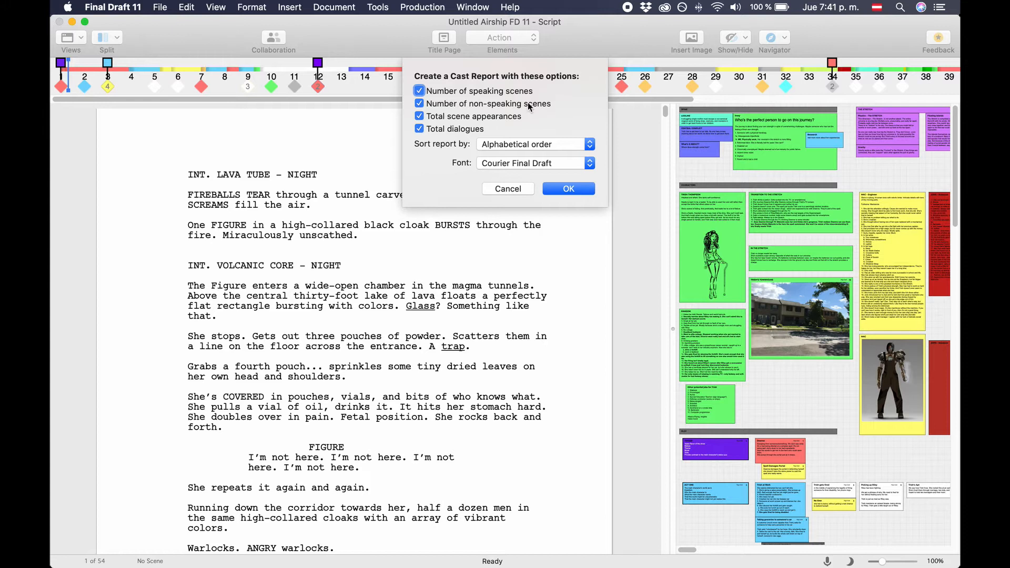
# Generate an alphabetical cast report with dialogue, speaking, non-speaking and total scene counts.
pyautogui.click(531, 144)
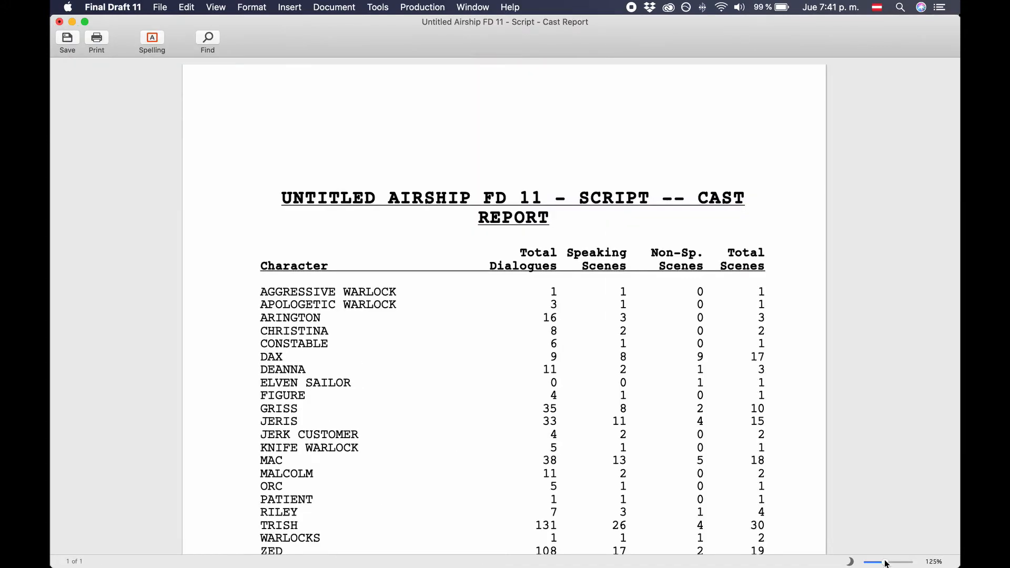
pyautogui.click(377, 7)
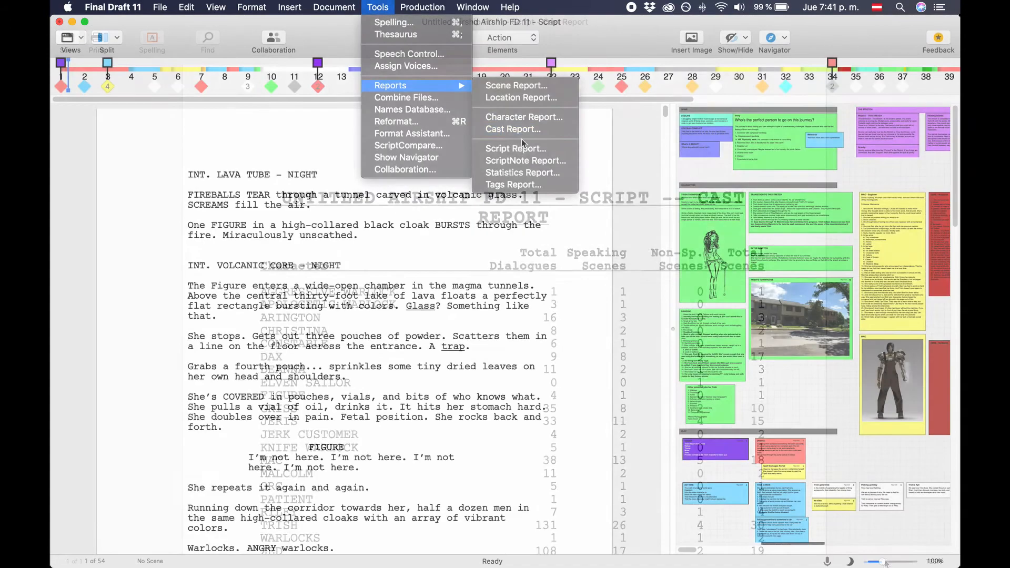
# Create a script report of all elements as a script document and zoom in to read it.
pyautogui.click(515, 148)
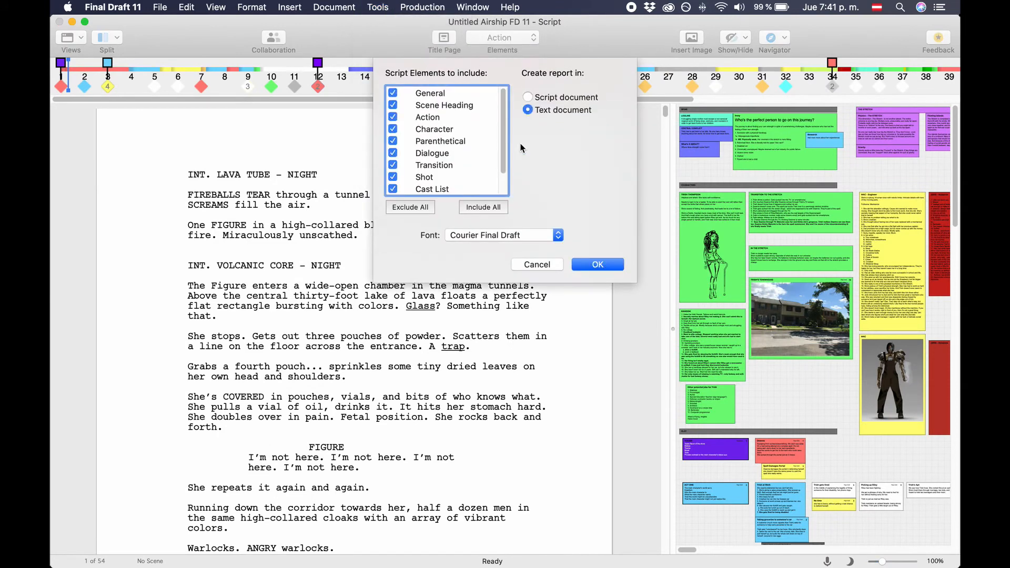
pyautogui.scroll(-3)
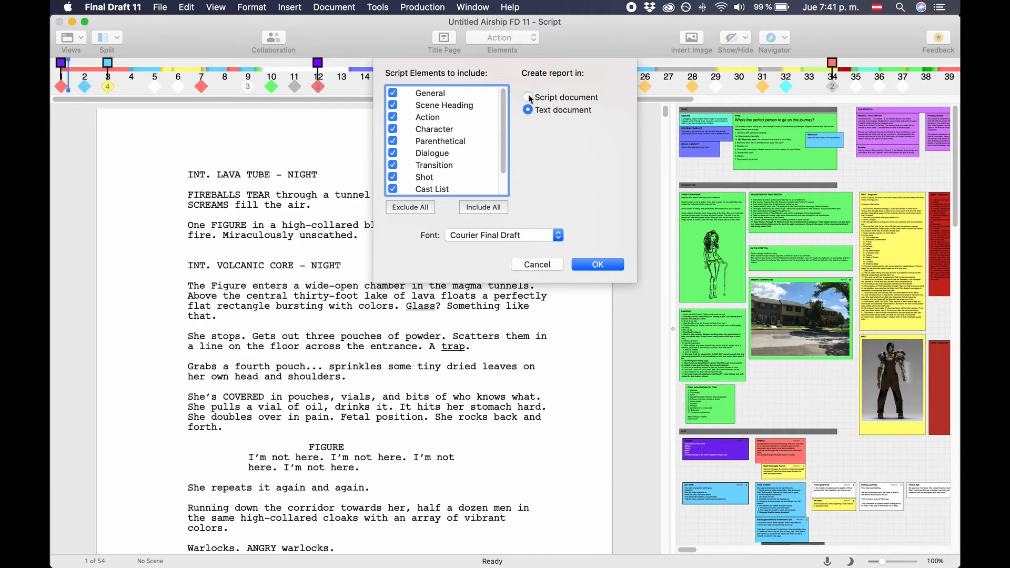
pyautogui.click(527, 97)
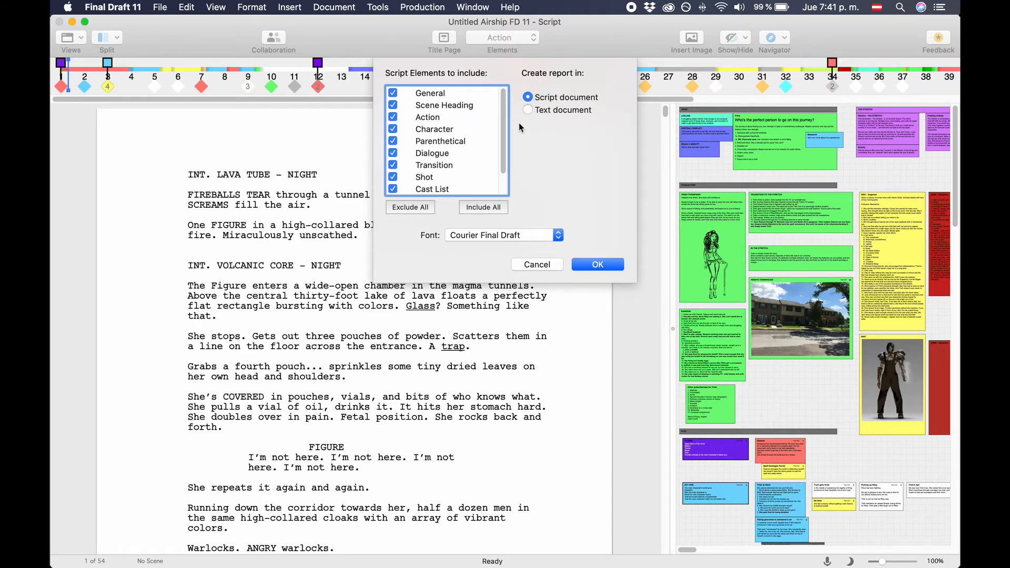
pyautogui.click(595, 264)
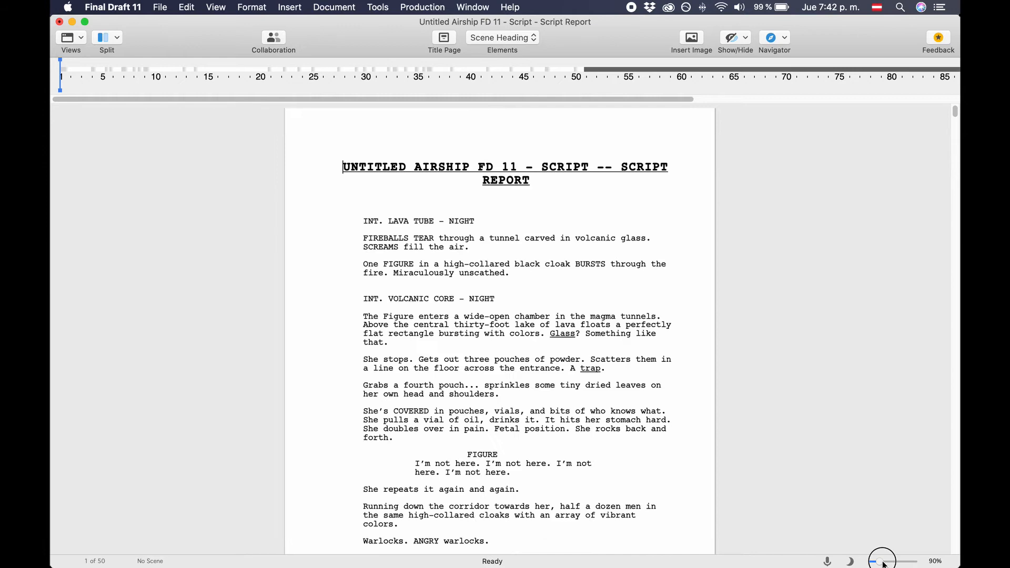
pyautogui.moveTo(879, 556); pyautogui.dragTo(887, 557)
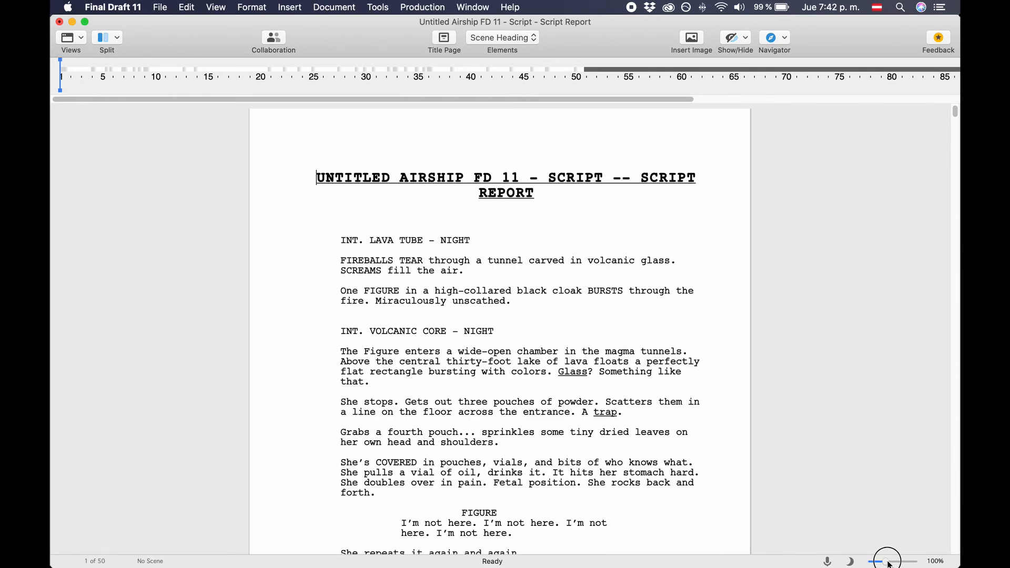
pyautogui.click(378, 7)
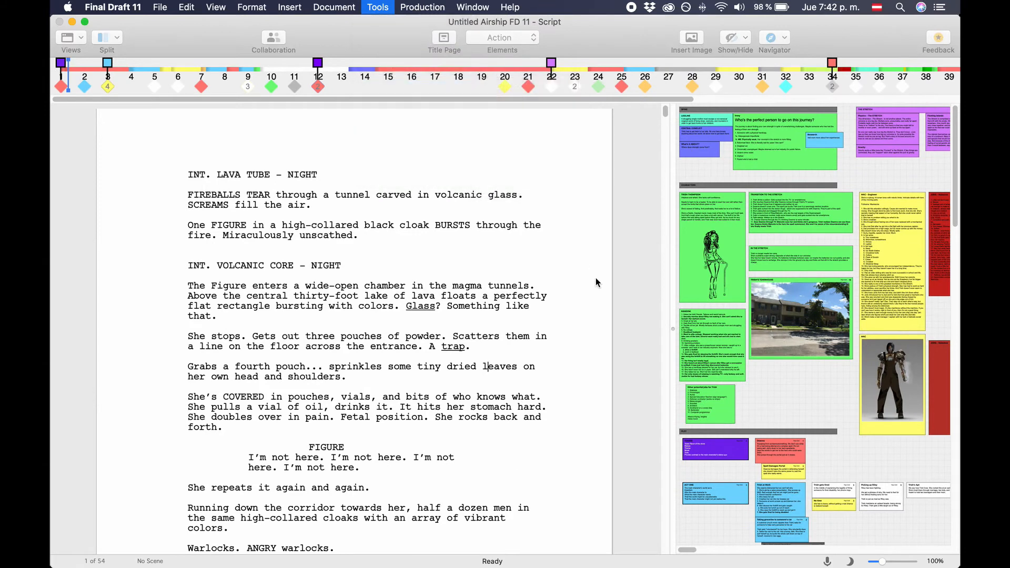
# Generate a ScriptNote report of all note types in script order, zoomed to 100%.
pyautogui.click(378, 7)
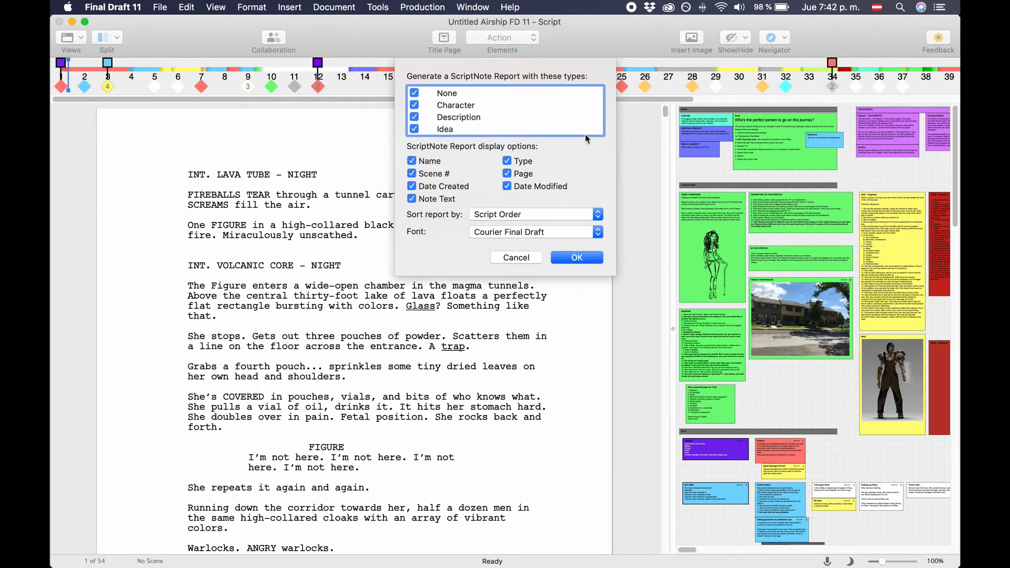
pyautogui.click(533, 214)
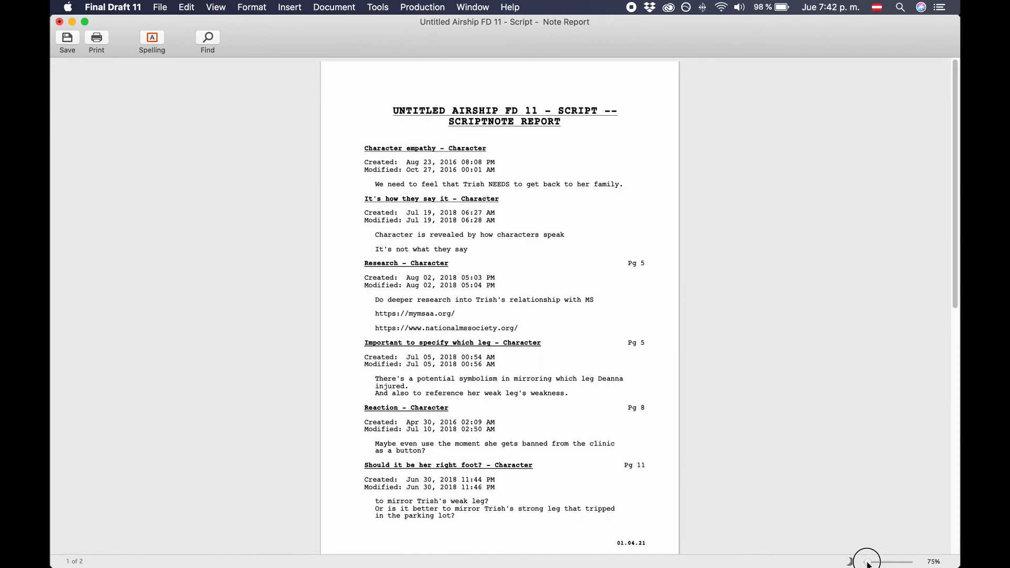
pyautogui.moveTo(866, 557); pyautogui.dragTo(881, 557)
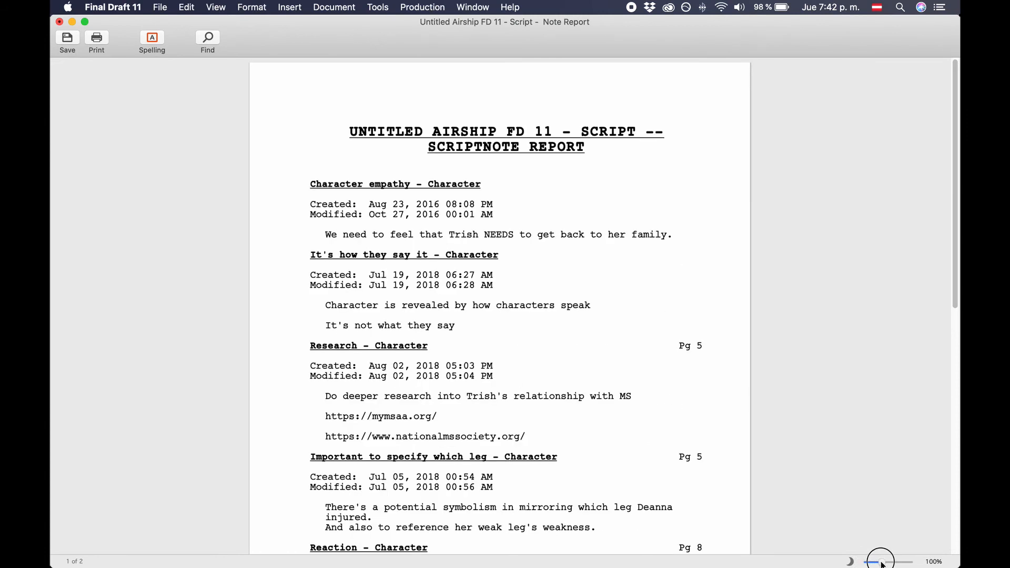
pyautogui.moveTo(883, 542)
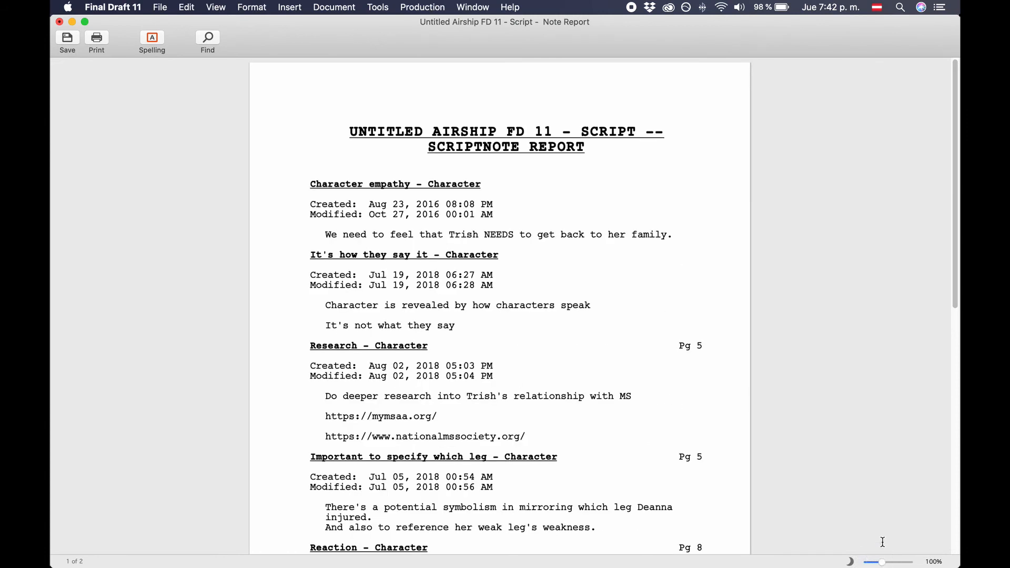
pyautogui.moveTo(872, 492)
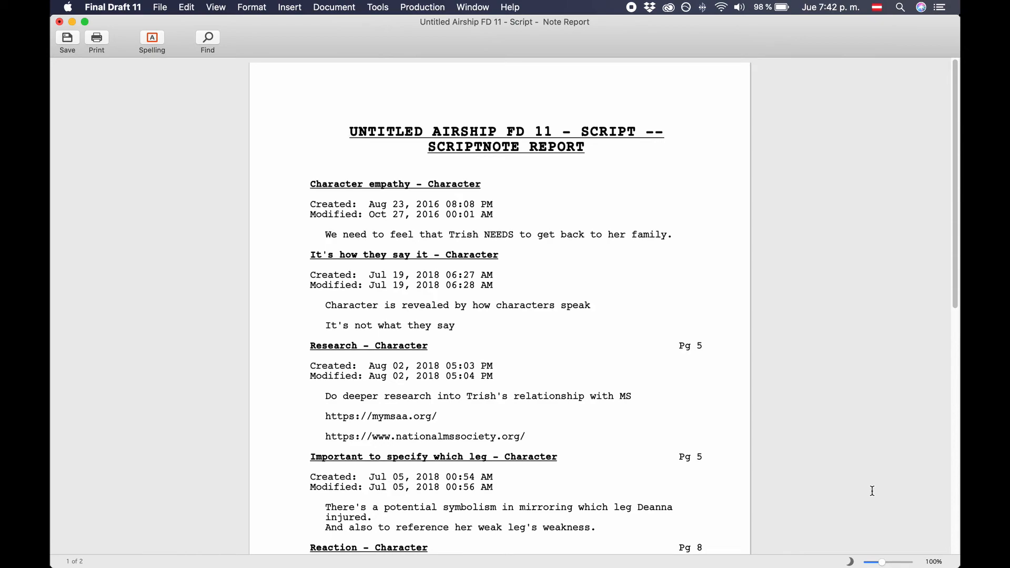
pyautogui.moveTo(853, 424)
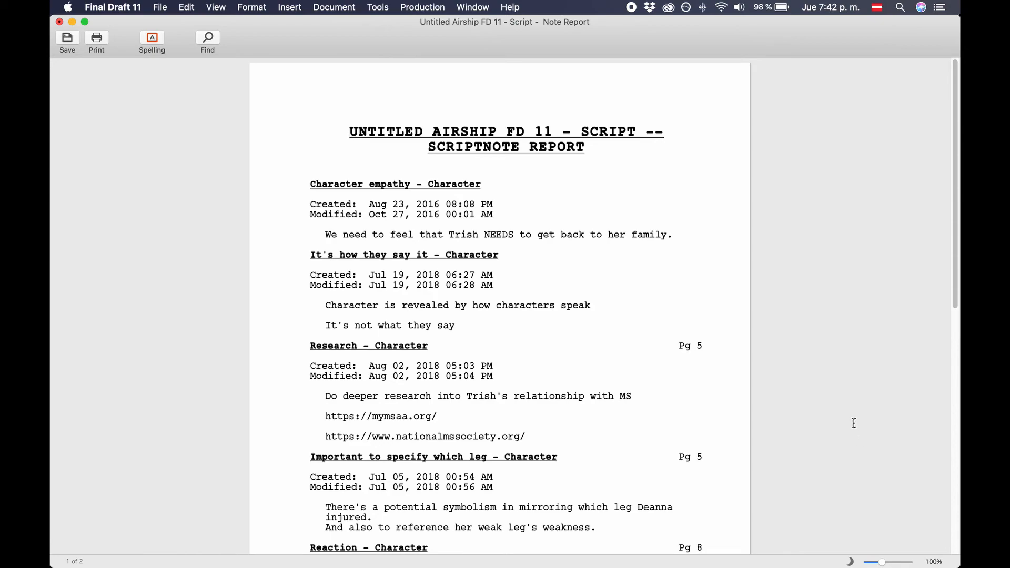
# Generate a statistics report with character, scene and profanity stats, zoom to 125%, and scroll through.
pyautogui.click(378, 7)
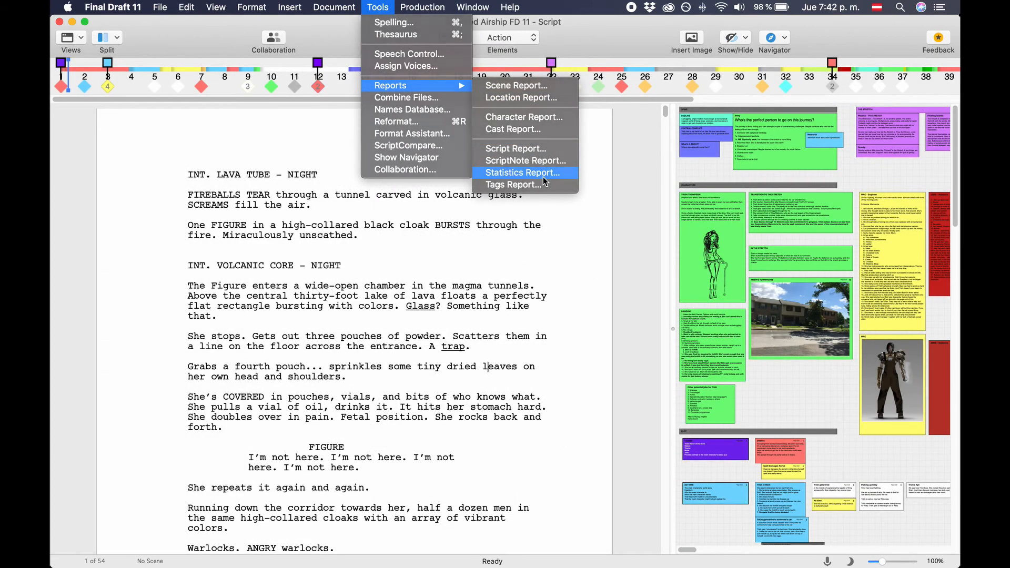
pyautogui.click(521, 172)
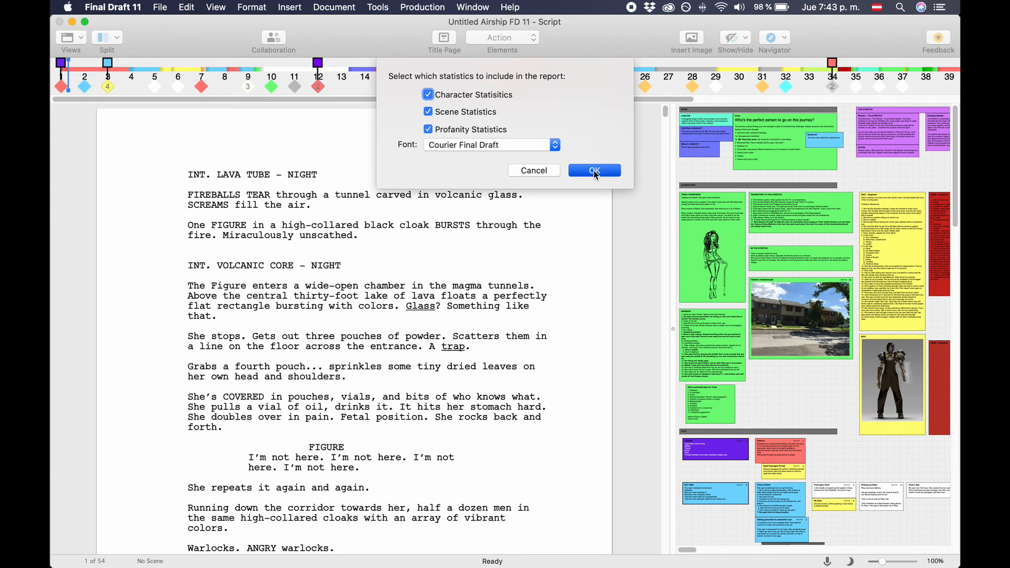
pyautogui.click(593, 170)
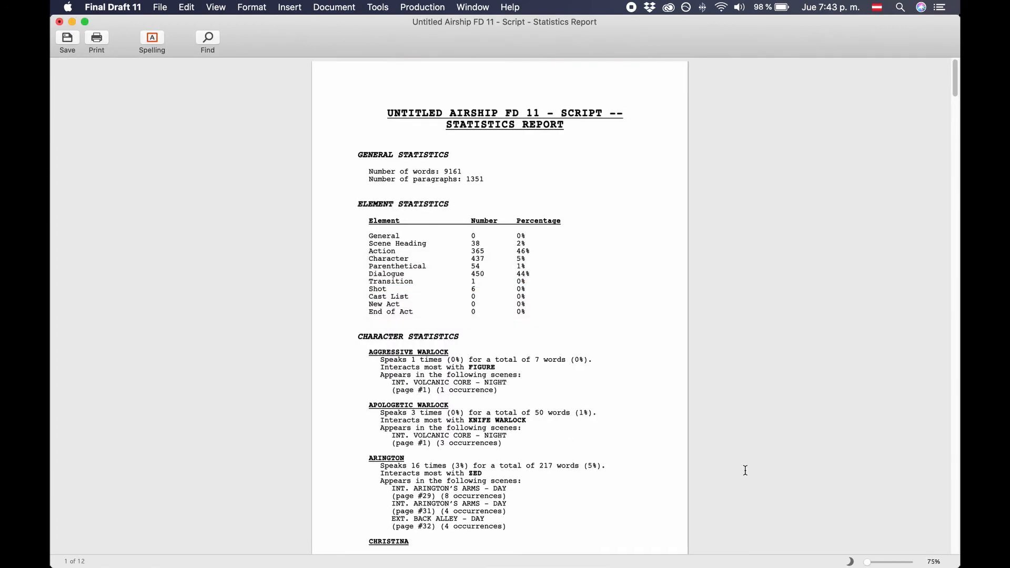
pyautogui.moveTo(867, 561); pyautogui.dragTo(877, 562)
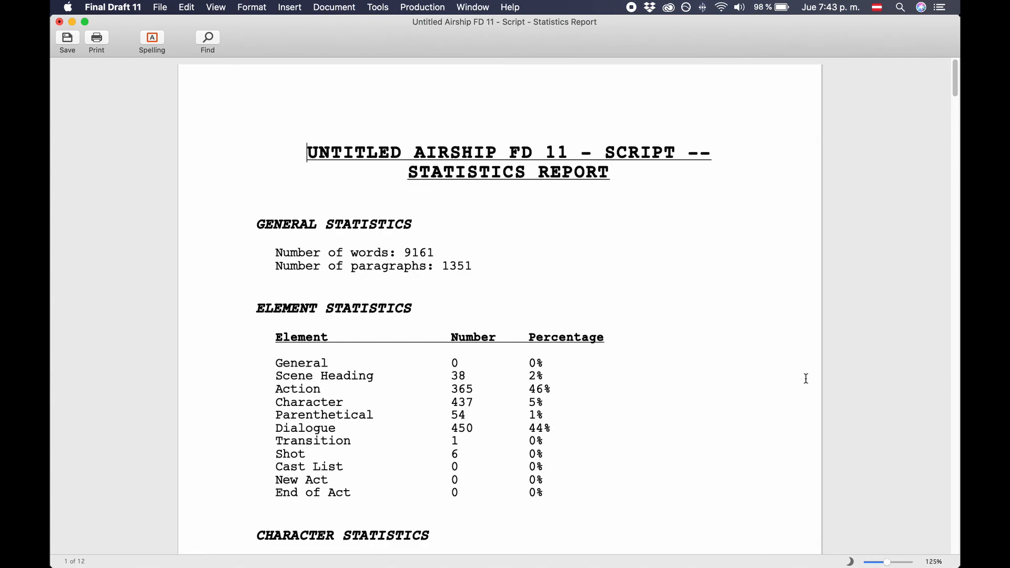
pyautogui.scroll(-3)
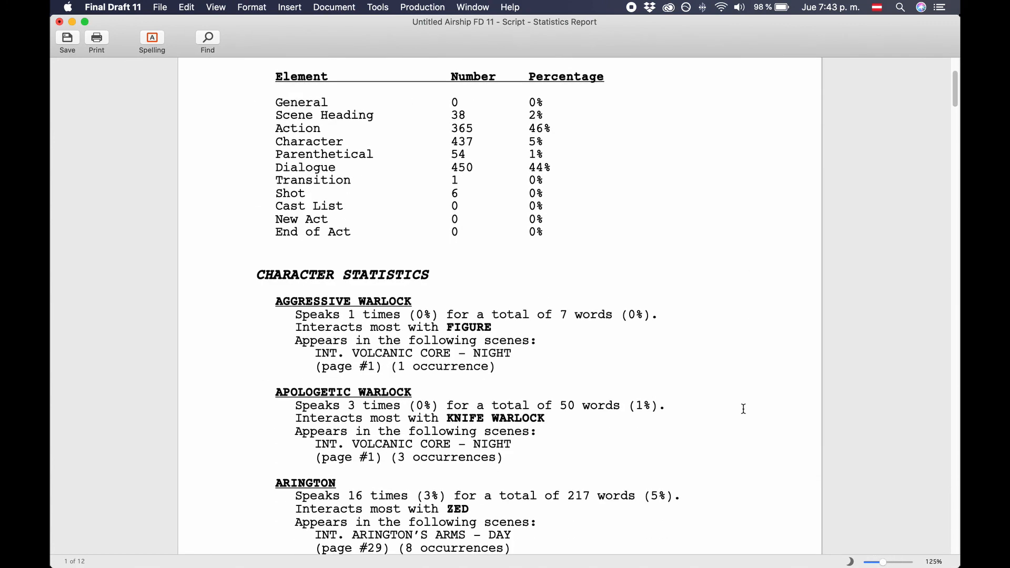
pyautogui.scroll(-3)
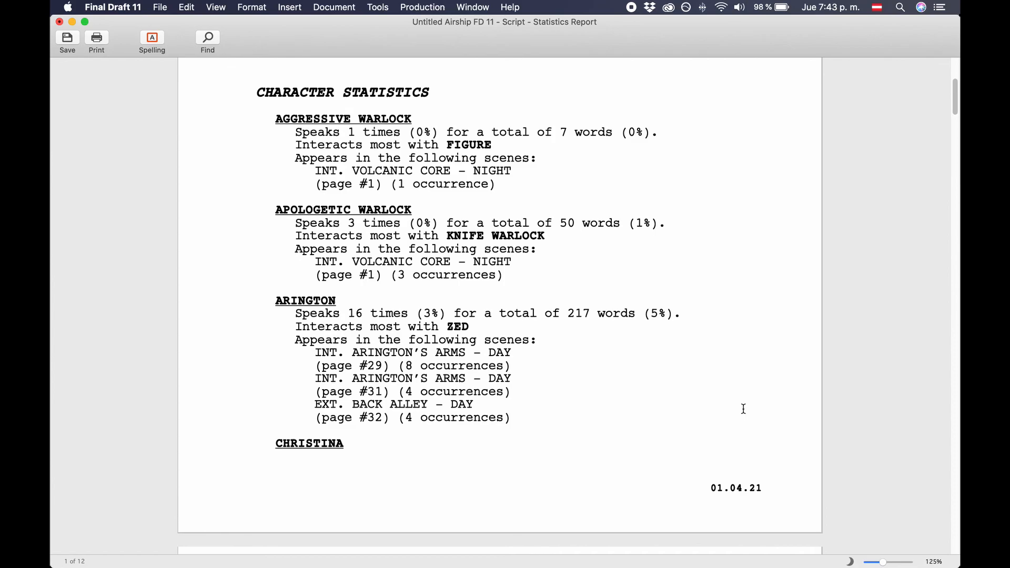
pyautogui.scroll(-3)
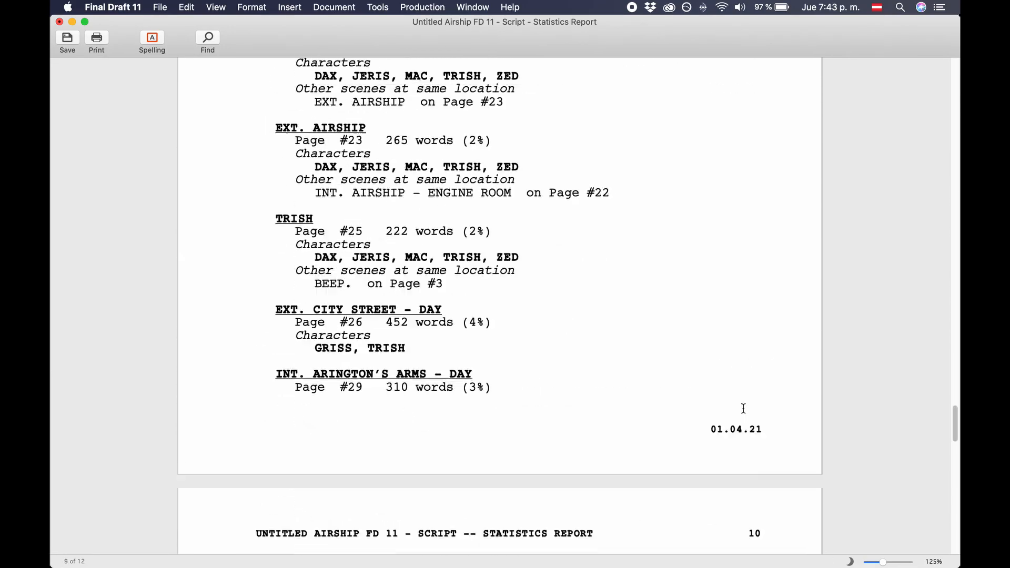
pyautogui.scroll(-3)
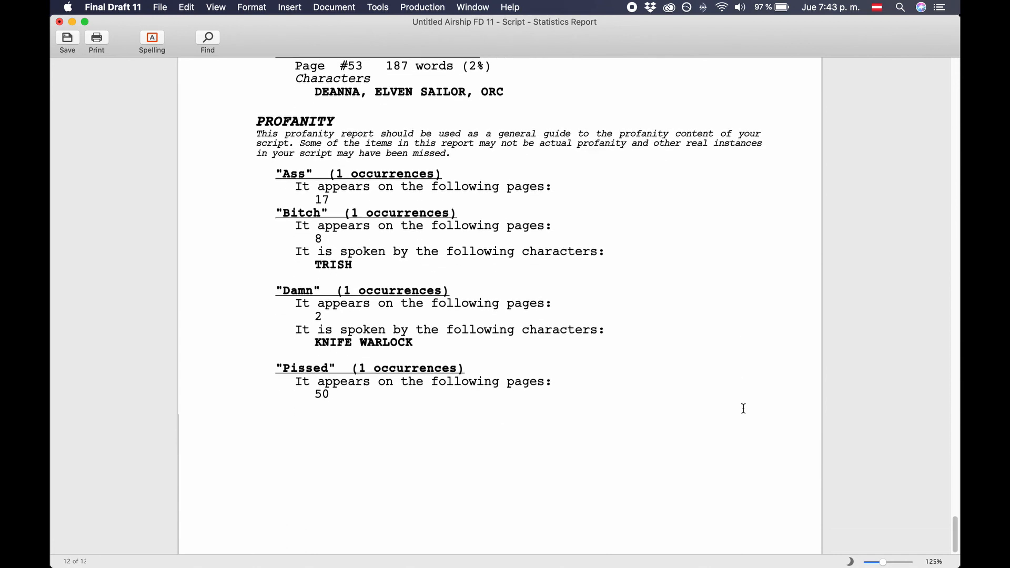